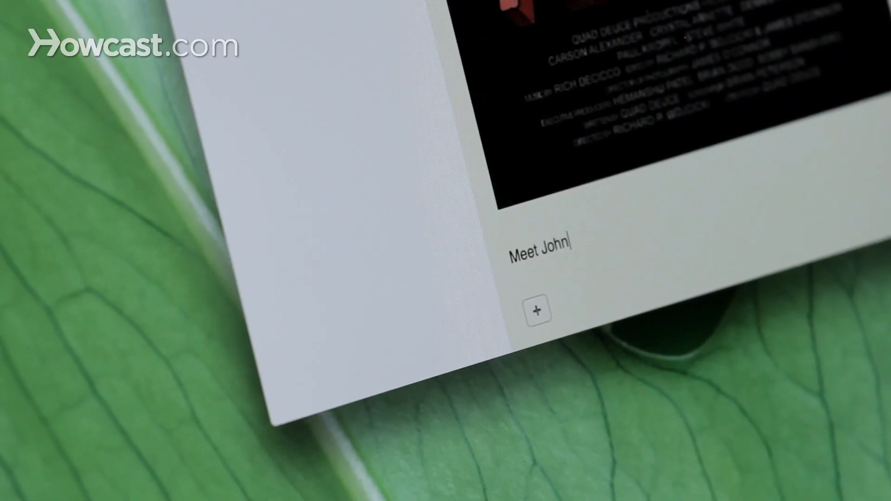
{"action": "type", "text": "at the ca"}
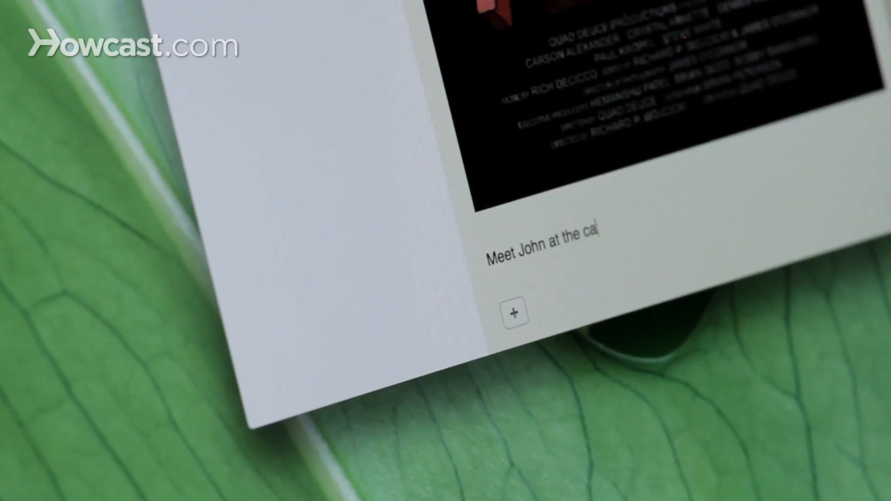
{"action": "type", "text": "fé."}
{"action": "type", "text": "M"}
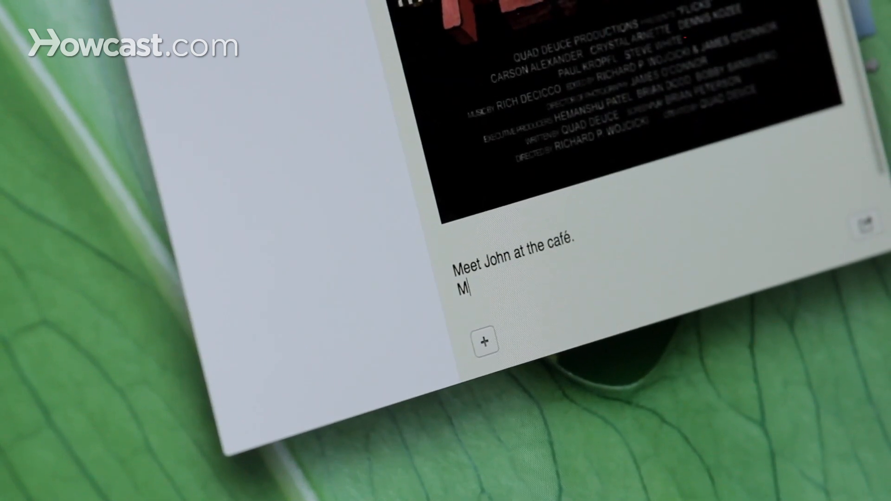
{"action": "type", "text": "an"}
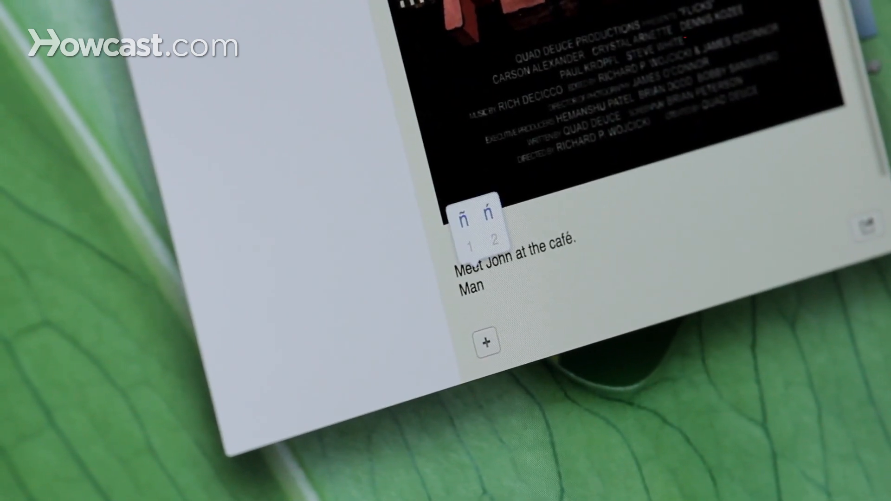